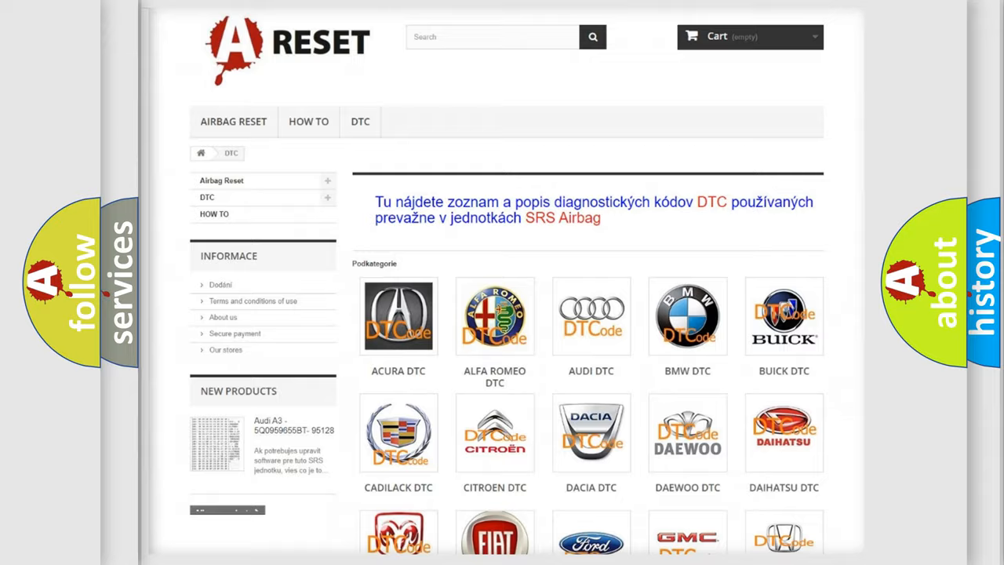
scroll("down", 3)
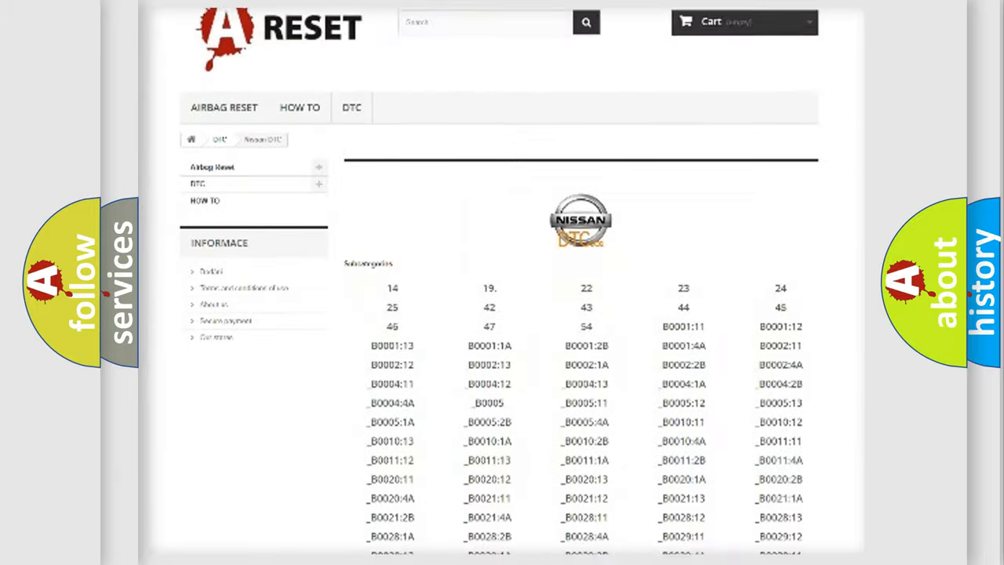
scroll("down", 3)
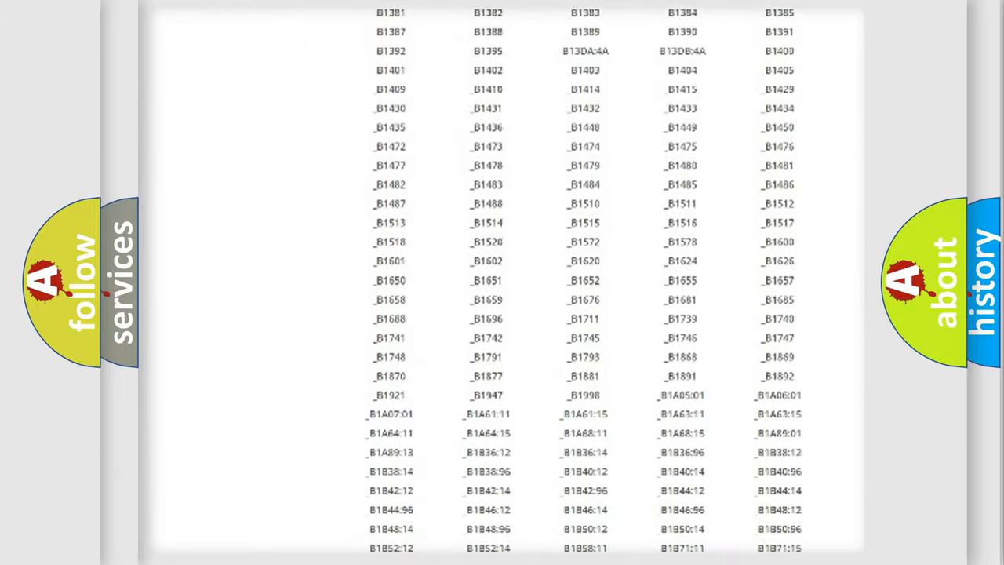